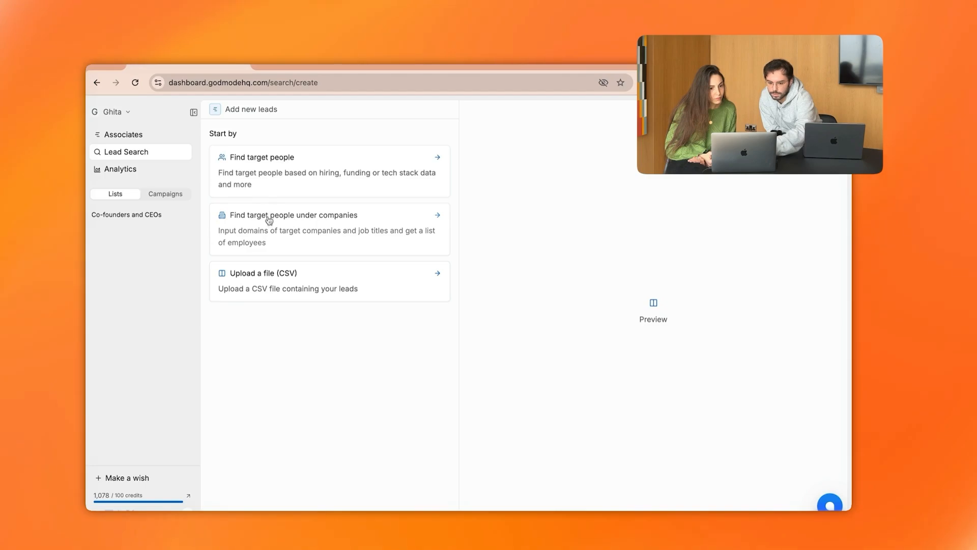
{"action": "mouse_move", "coordinate": [271, 223]}
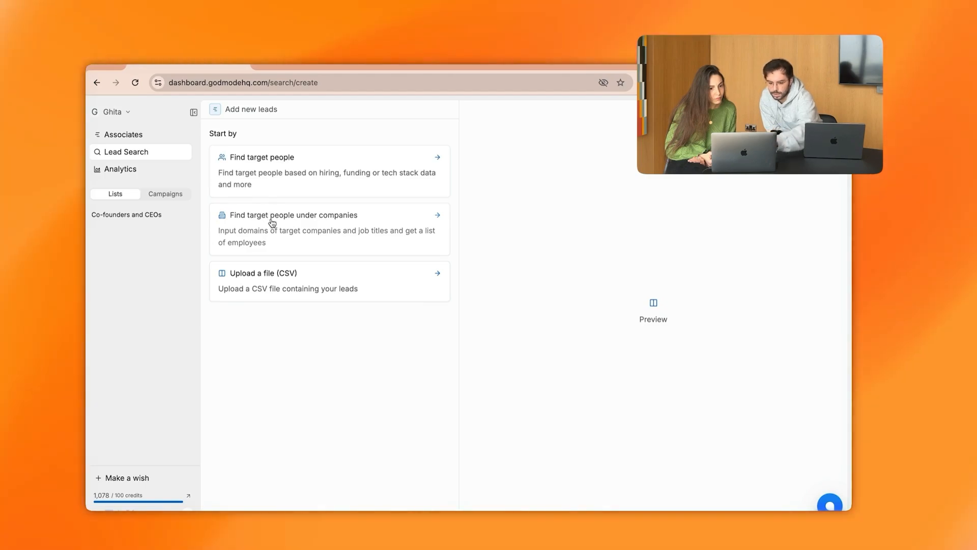
- Choose the 'Find target people under companies' lead search option
{"action": "left_click", "coordinate": [291, 215]}
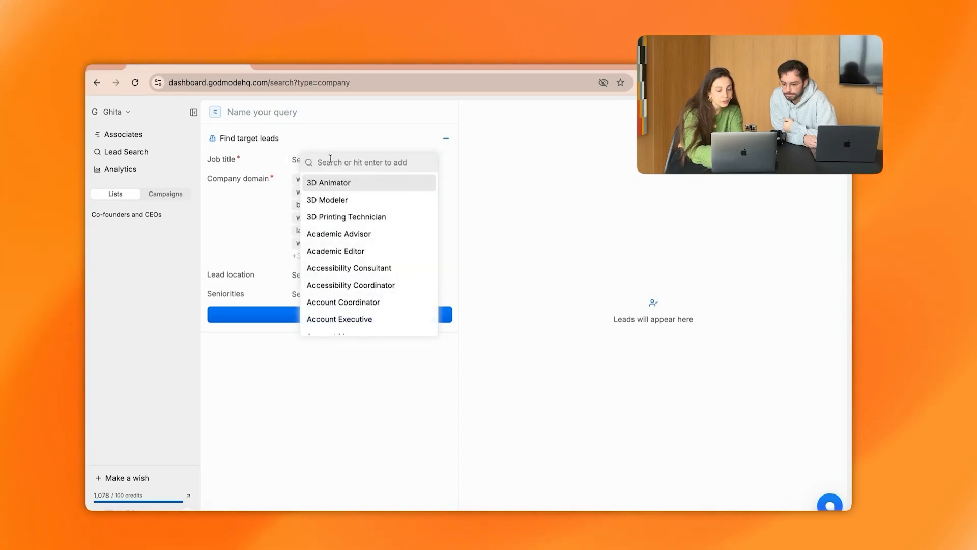
- Add Co-founder and growth-related job titles and preview the matching leads
{"action": "type", "text": "Co-founder"}
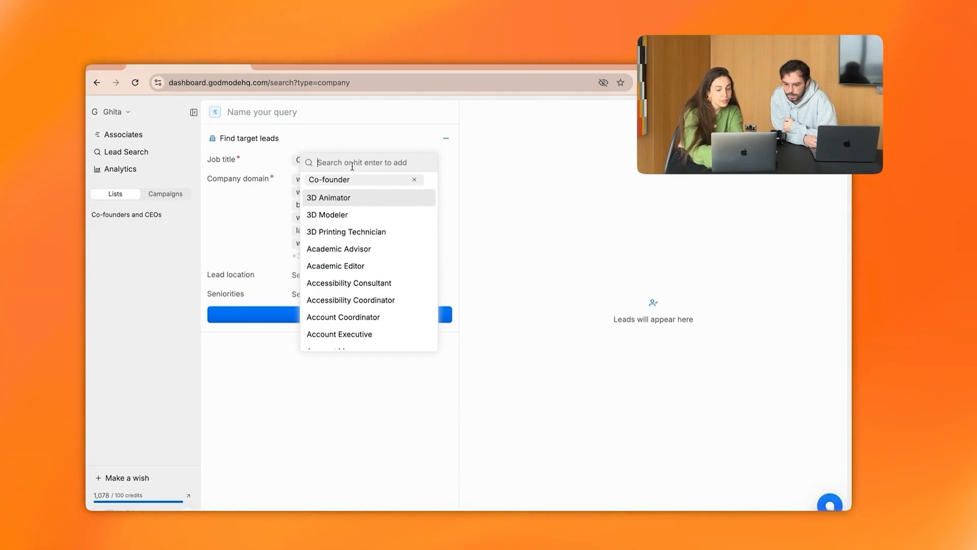
{"action": "type", "text": "growth"}
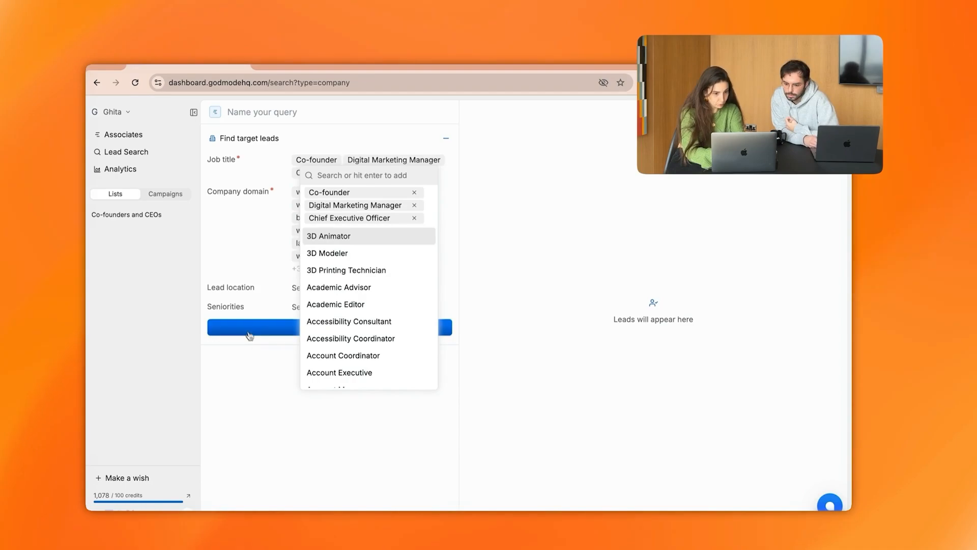
{"action": "left_click", "coordinate": [329, 327]}
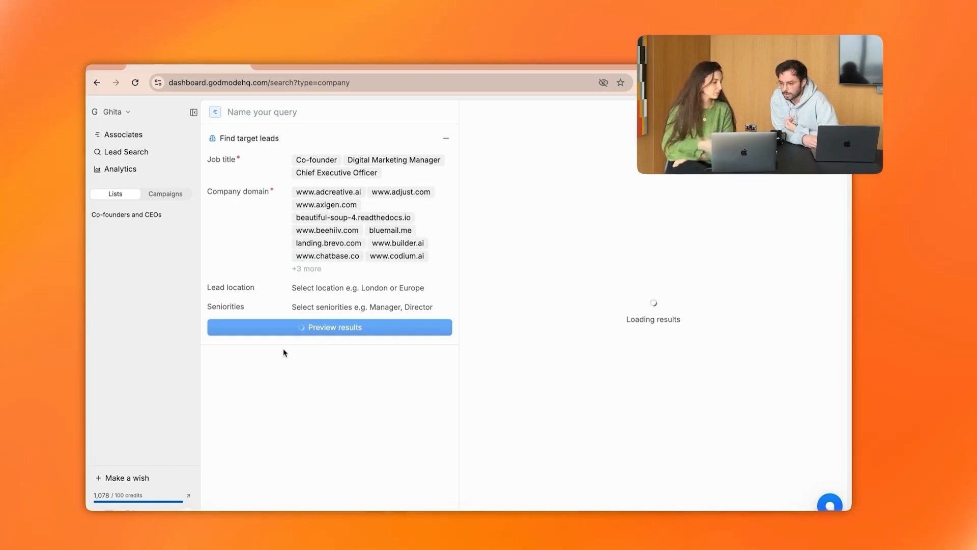
- Step through the previewed leads and save them as a 12-person lead list
{"action": "left_click", "coordinate": [329, 326]}
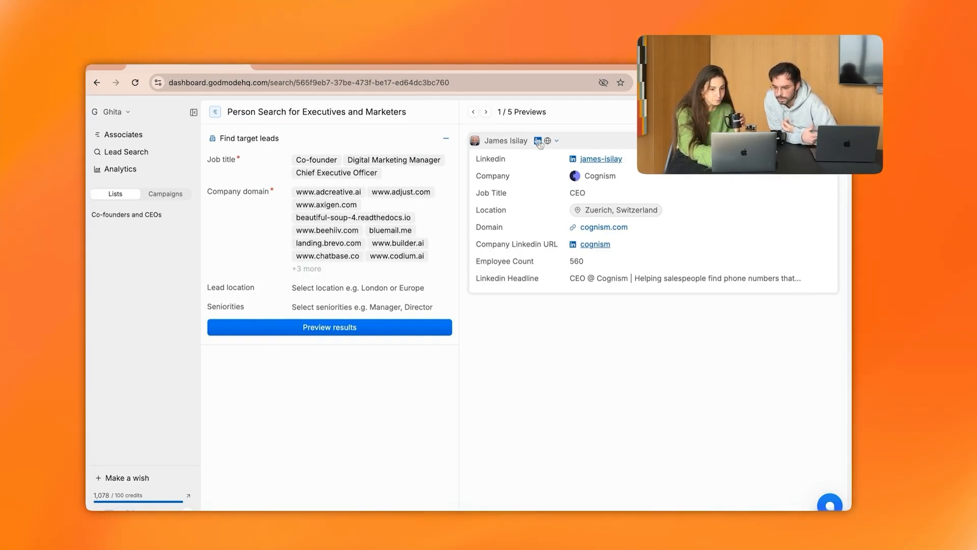
{"action": "left_click", "coordinate": [487, 112]}
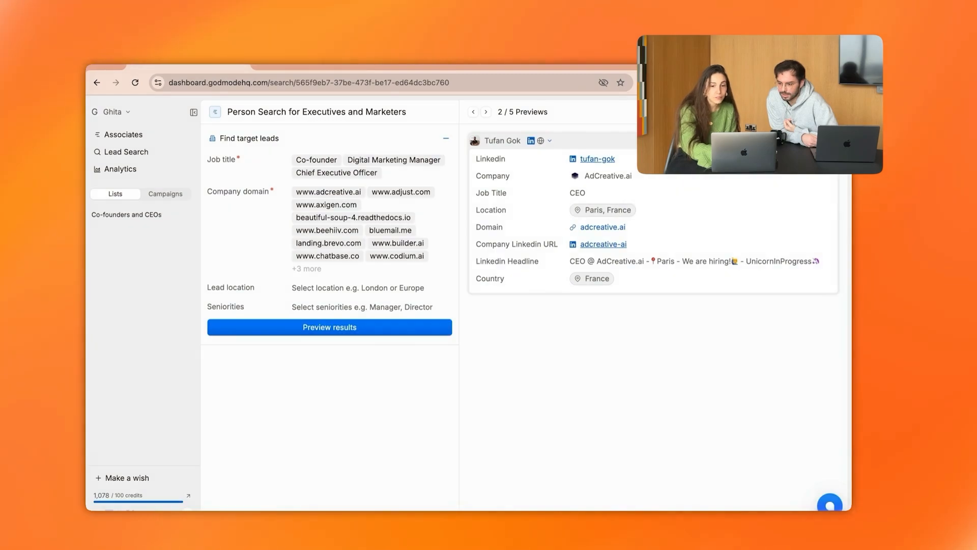
{"action": "left_click", "coordinate": [329, 327]}
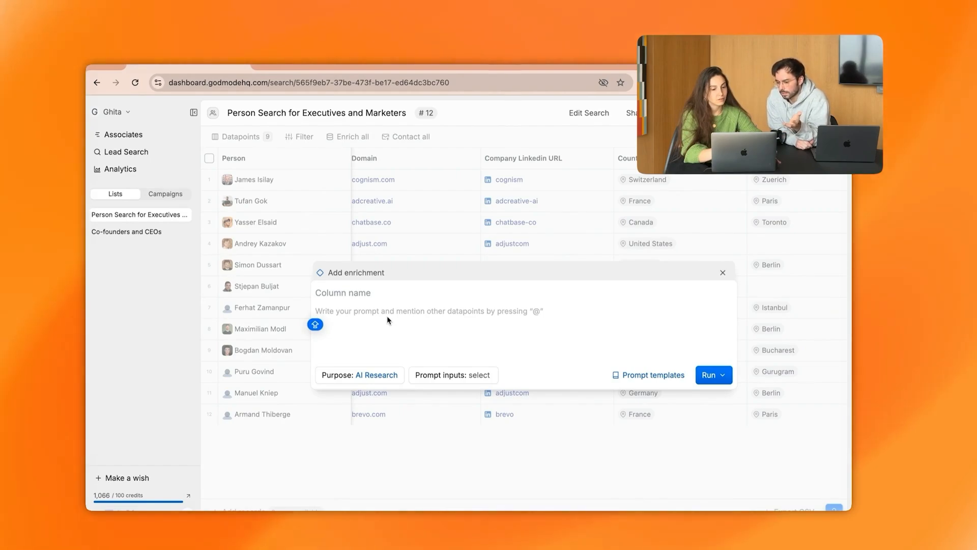
{"action": "type", "text": "FIND OUT if"}
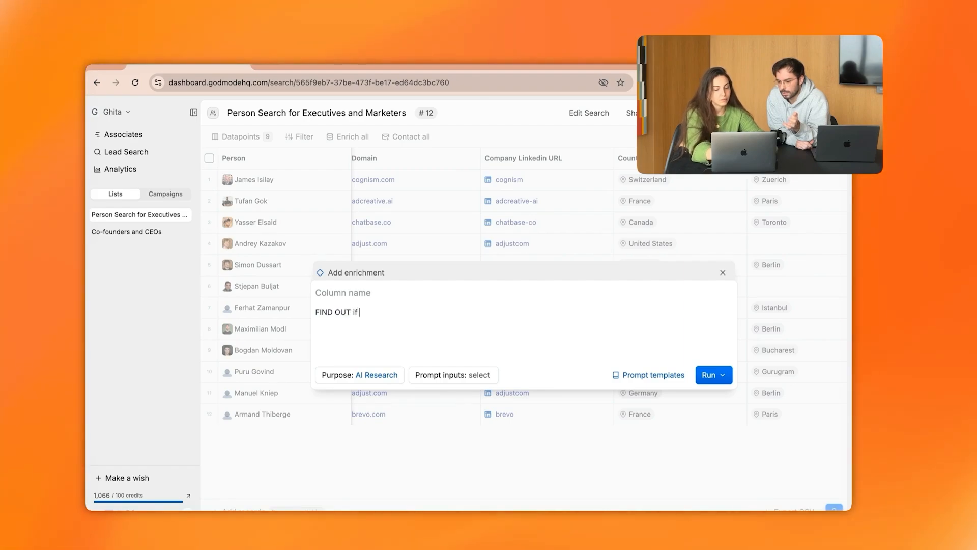
{"action": "type", "text": "@"}
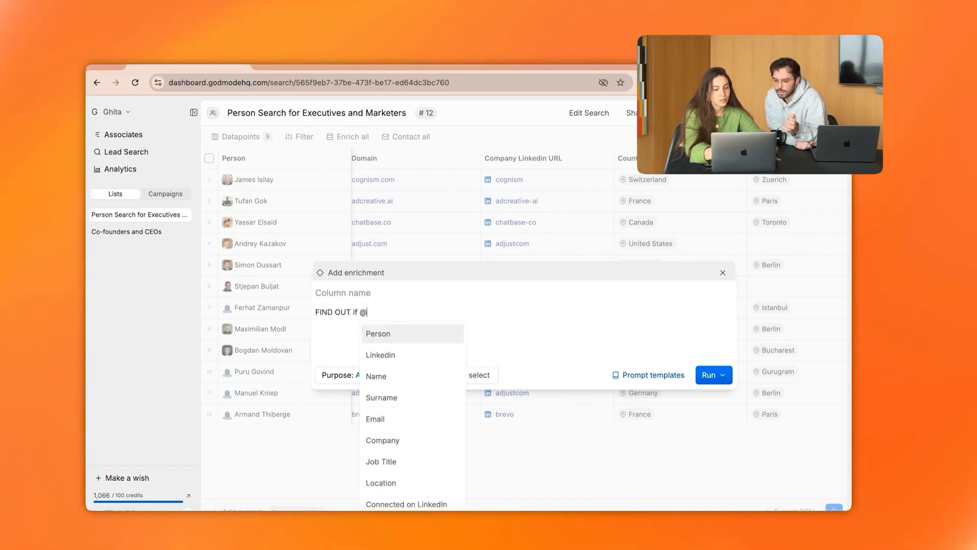
{"action": "left_click", "coordinate": [383, 440]}
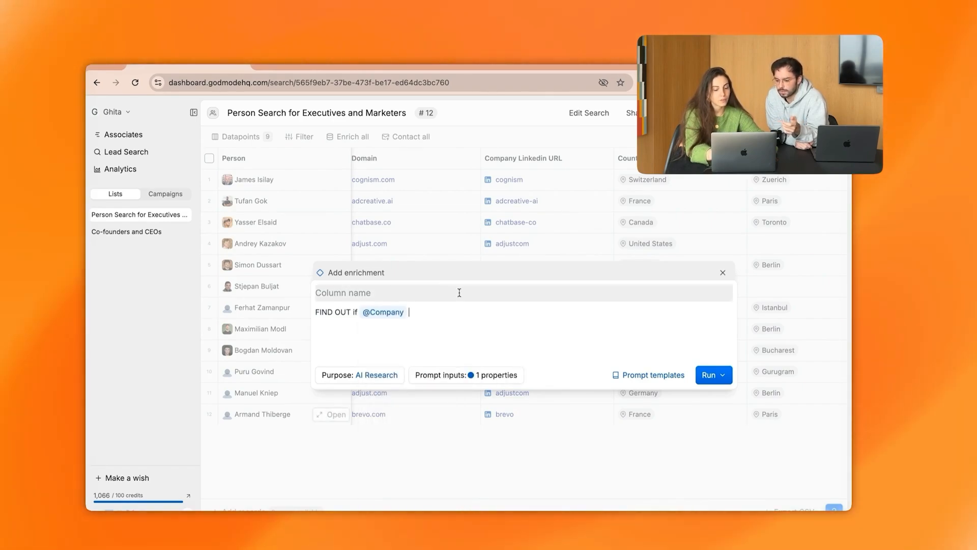
{"action": "type", "text": "raised funding recently"}
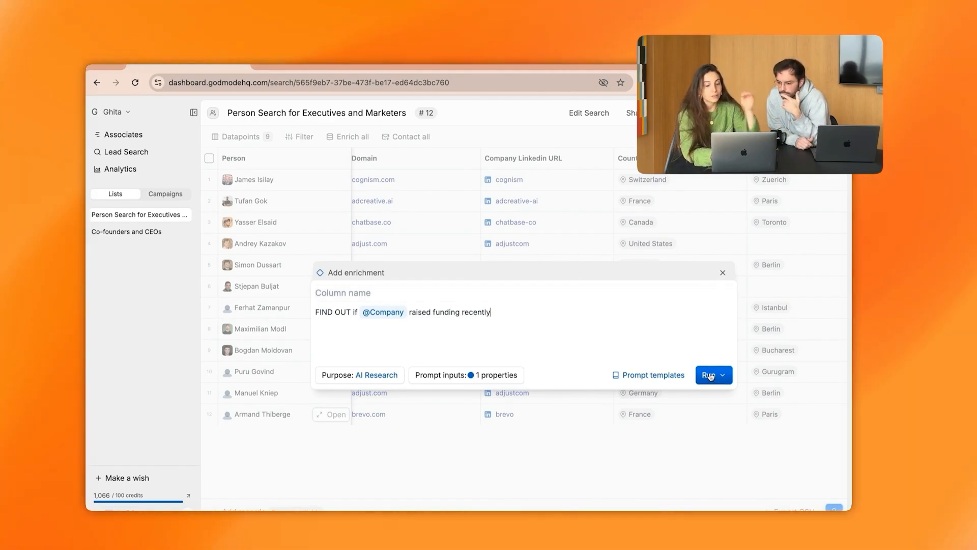
{"action": "left_click", "coordinate": [723, 375]}
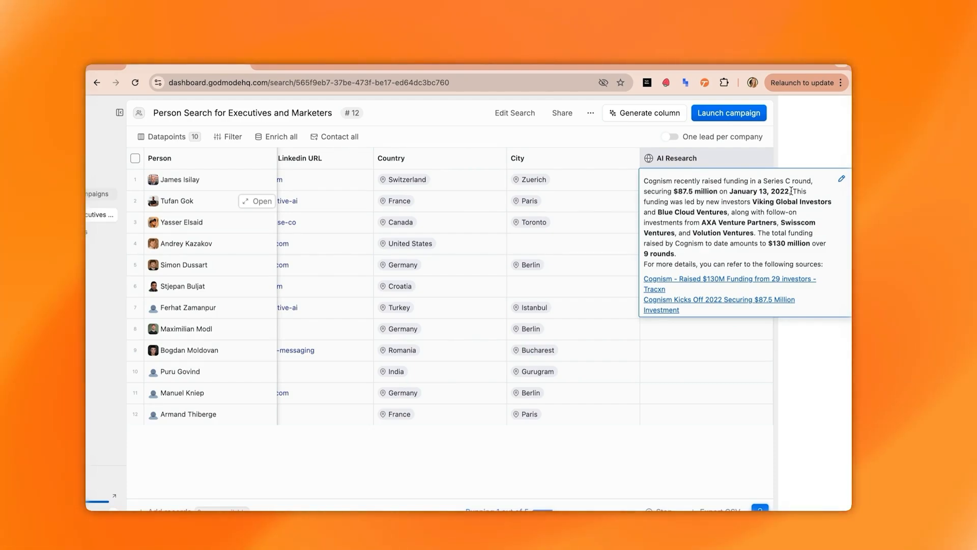
{"action": "mouse_move", "coordinate": [609, 165]}
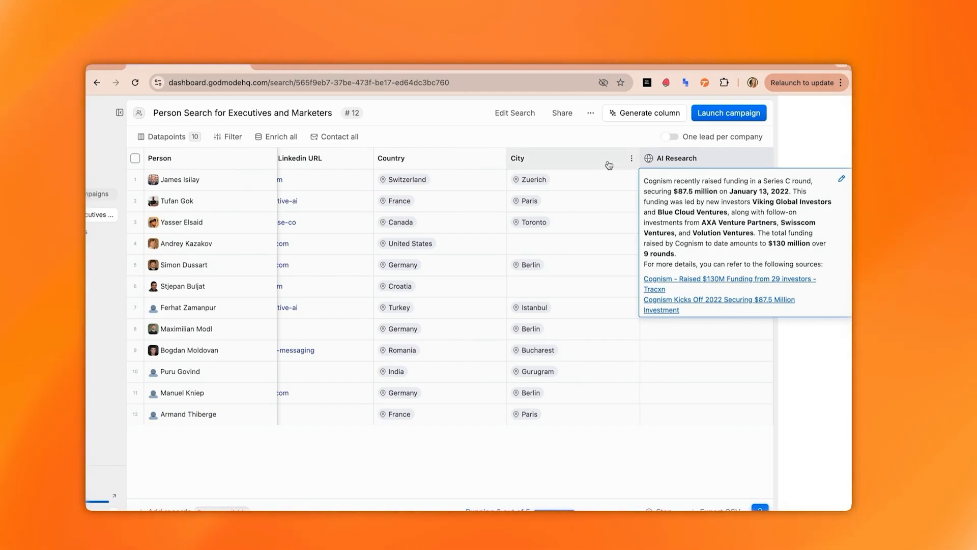
{"action": "mouse_move", "coordinate": [617, 139]}
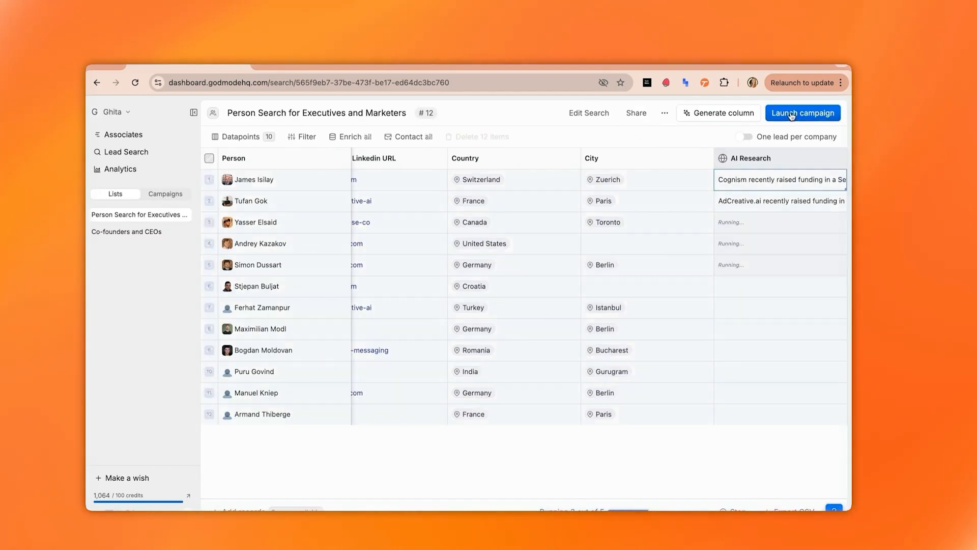
- Launch an outreach campaign for the 12-lead list, bringing up its email draft
{"action": "left_click", "coordinate": [803, 113]}
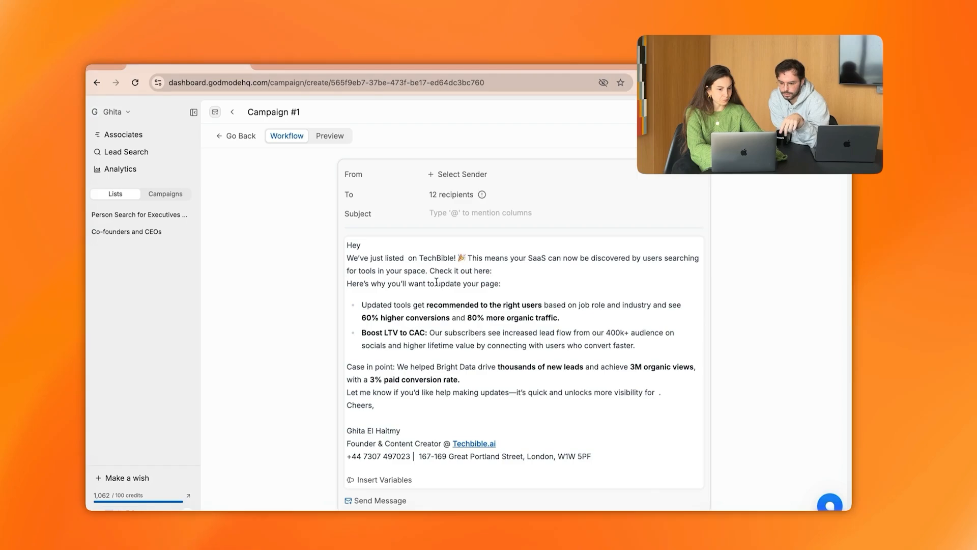
- Insert the Name variable after 'Hey' and start another column mention in the email body
{"action": "type", "text": "@Person"}
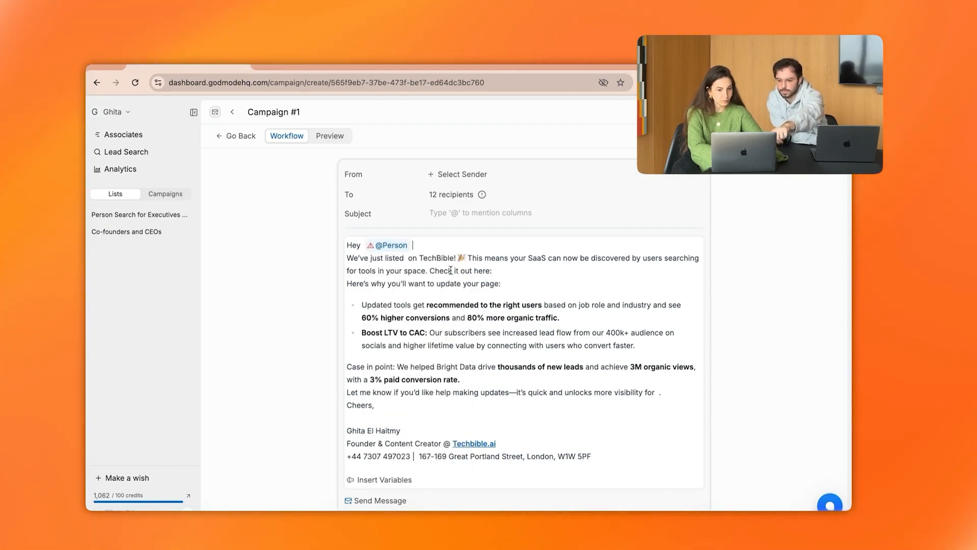
{"action": "type", "text": "@"}
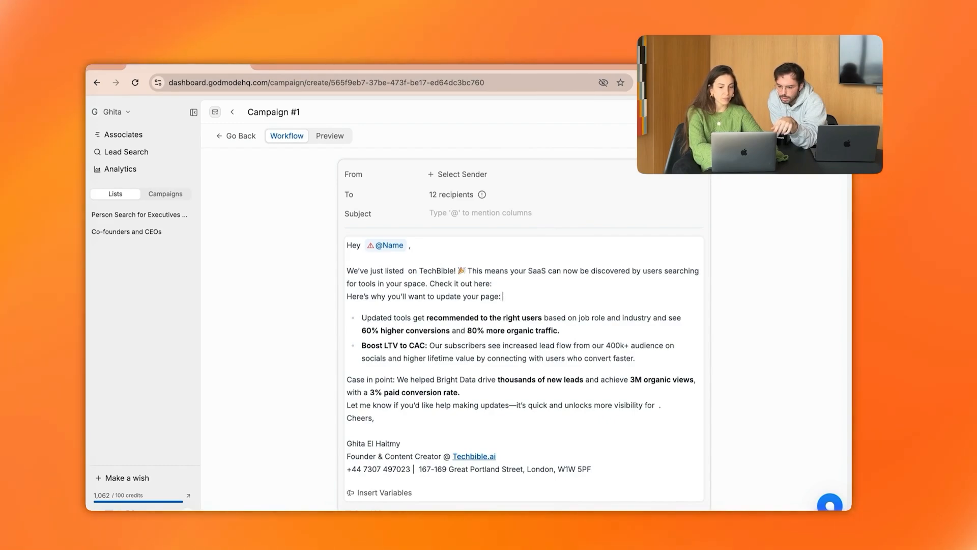
{"action": "type", "text": "@"}
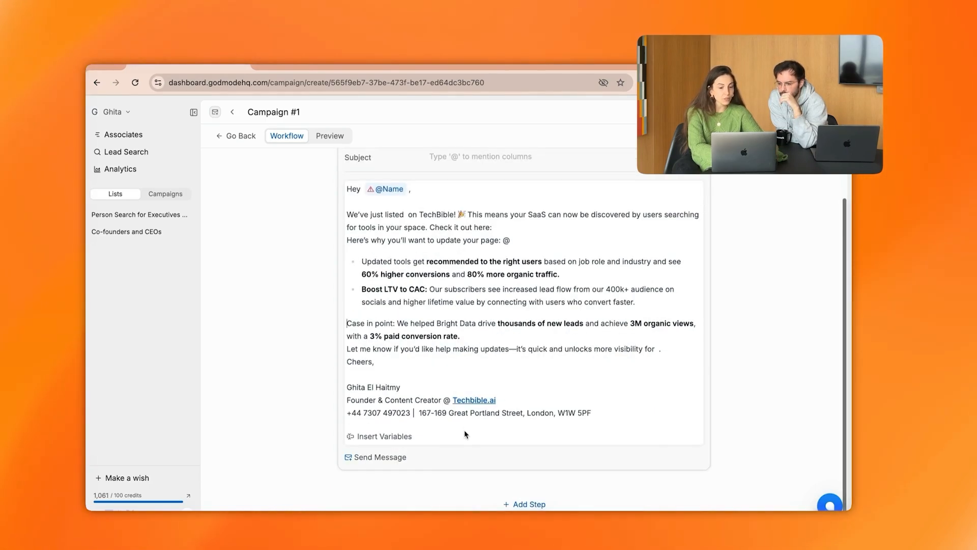
- Add a LinkedIn connection request step and a blank follow-up email after 24-hour waits
{"action": "left_click", "coordinate": [523, 504]}
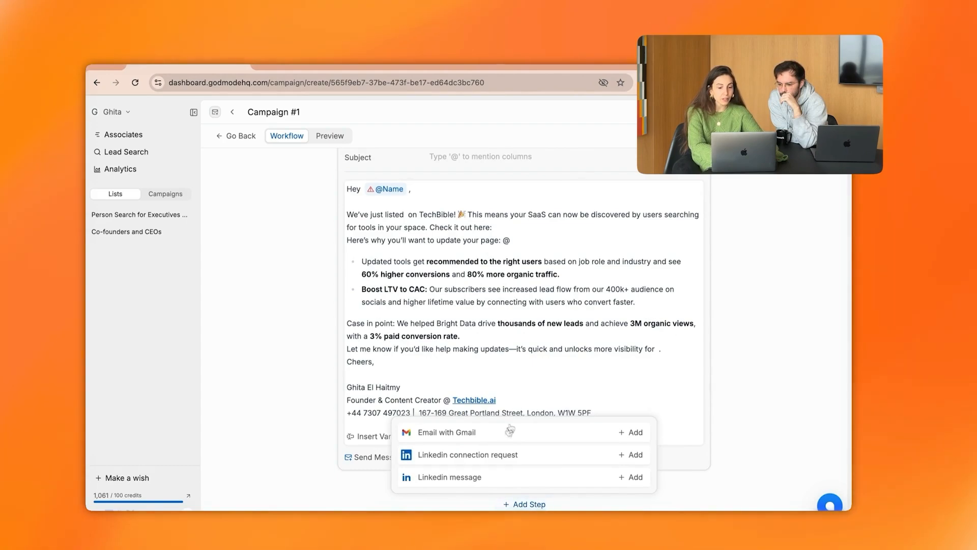
{"action": "mouse_move", "coordinate": [495, 464]}
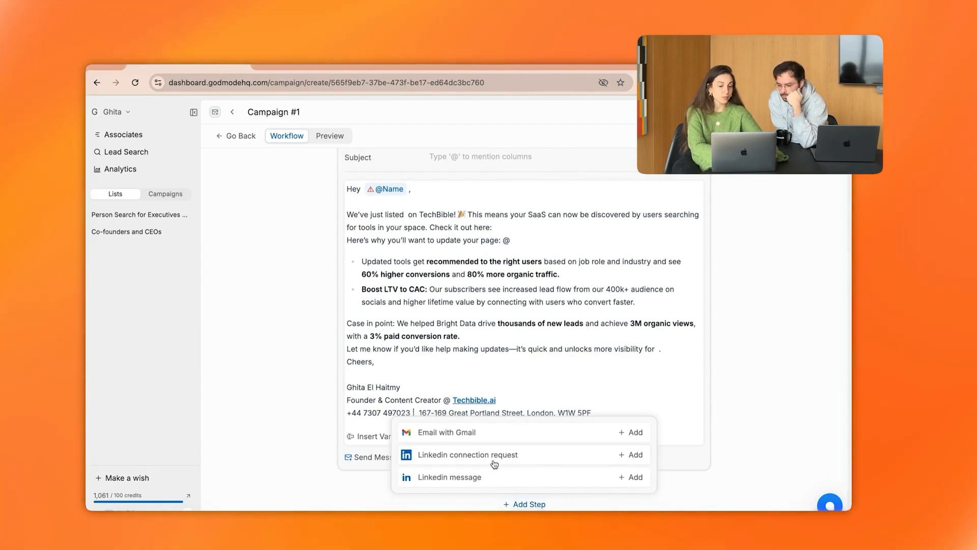
{"action": "mouse_move", "coordinate": [489, 461]}
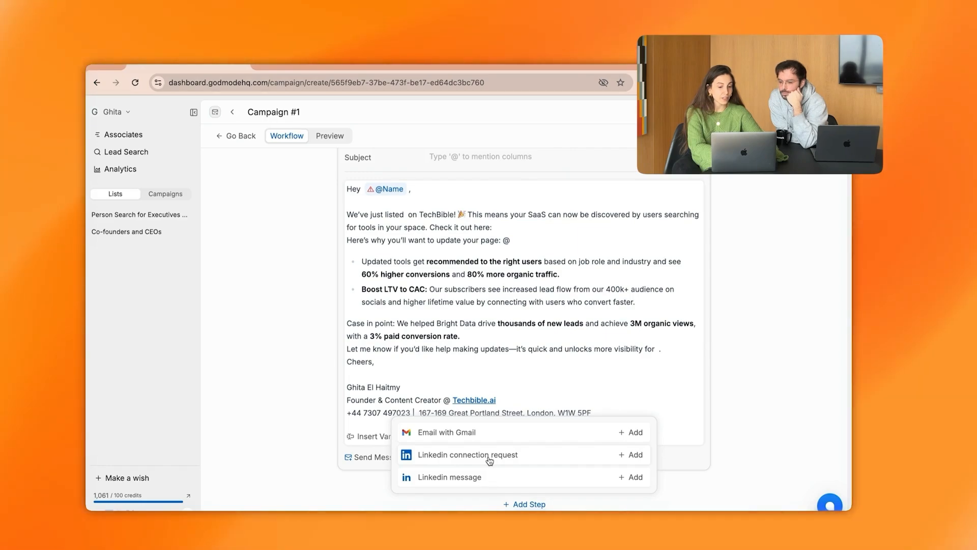
{"action": "scroll", "scroll_direction": "down", "scroll_amount": 3}
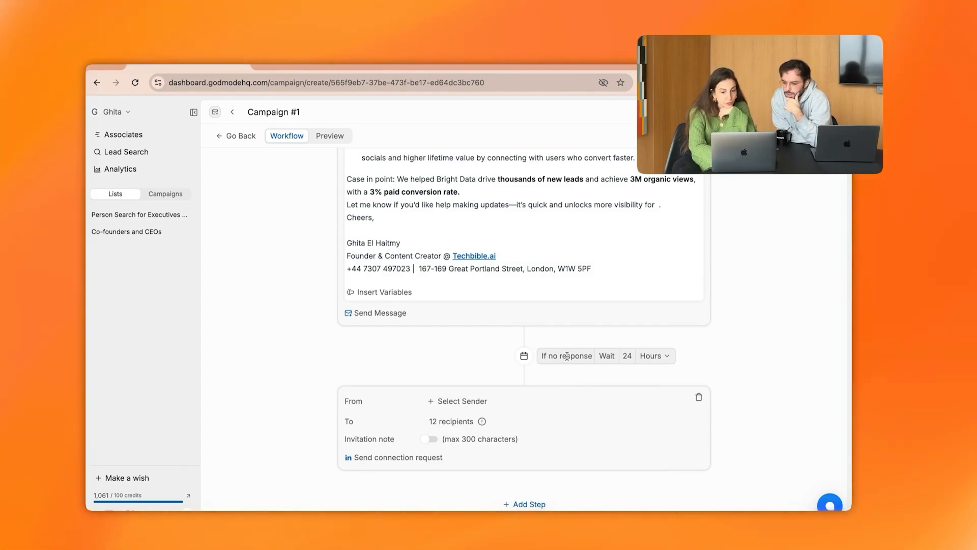
{"action": "left_click", "coordinate": [457, 401]}
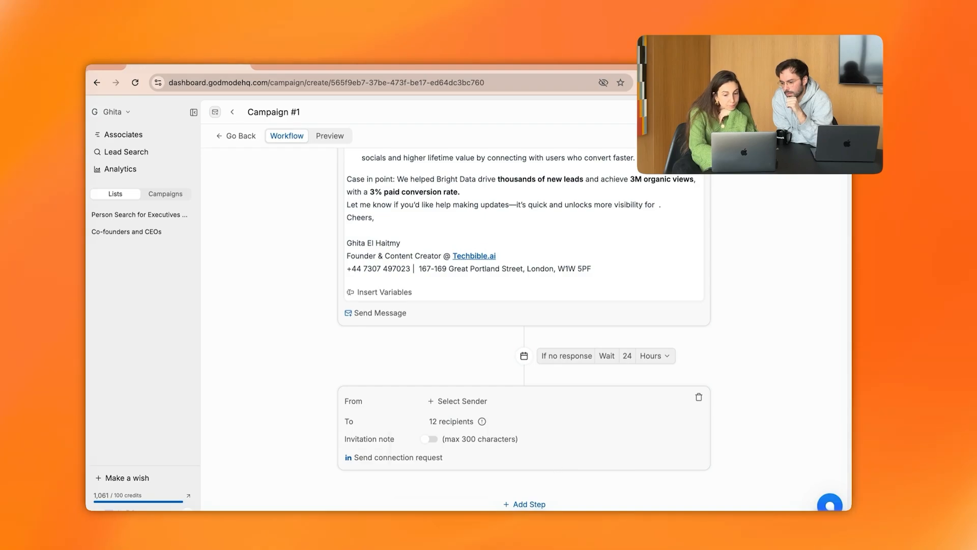
{"action": "scroll", "scroll_direction": "down", "scroll_amount": 3}
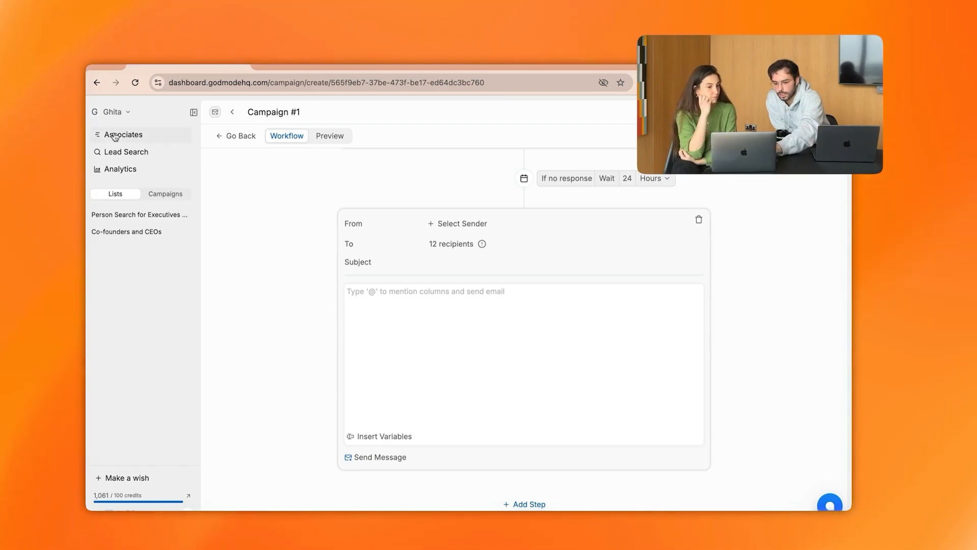
- Go to Associates and begin creating a new associate from the templates
{"action": "left_click", "coordinate": [123, 134]}
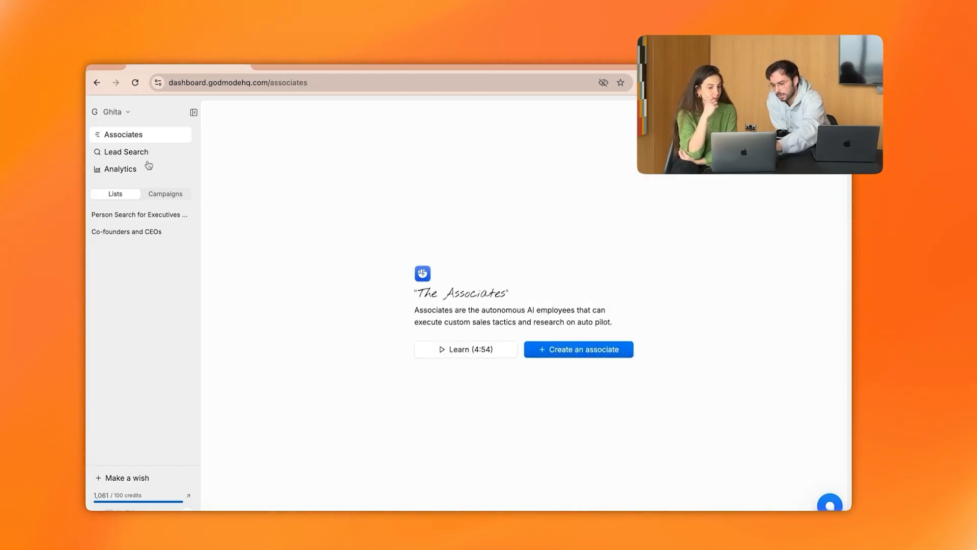
{"action": "left_click", "coordinate": [578, 350]}
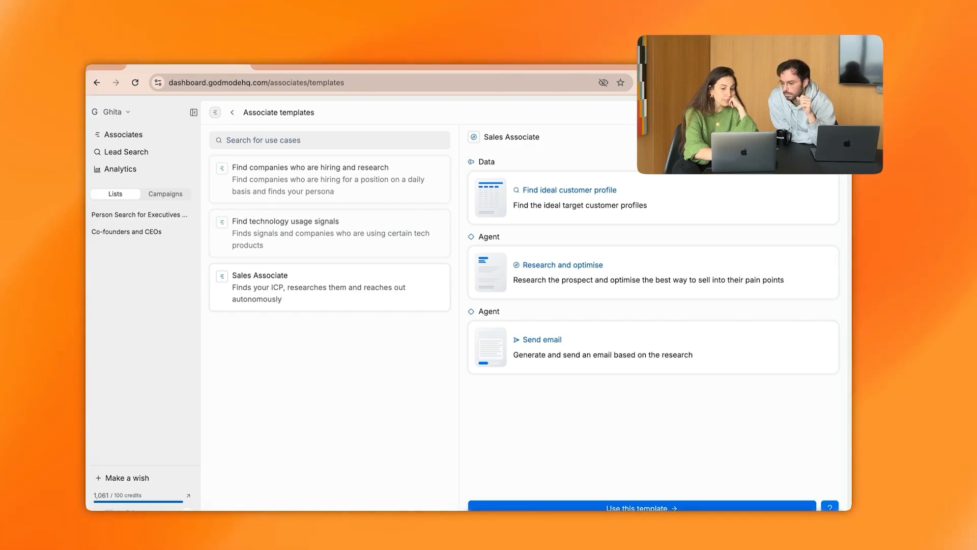
- Start from the Sales Associate template and set Product Manager as the target job title
{"action": "left_click", "coordinate": [643, 507]}
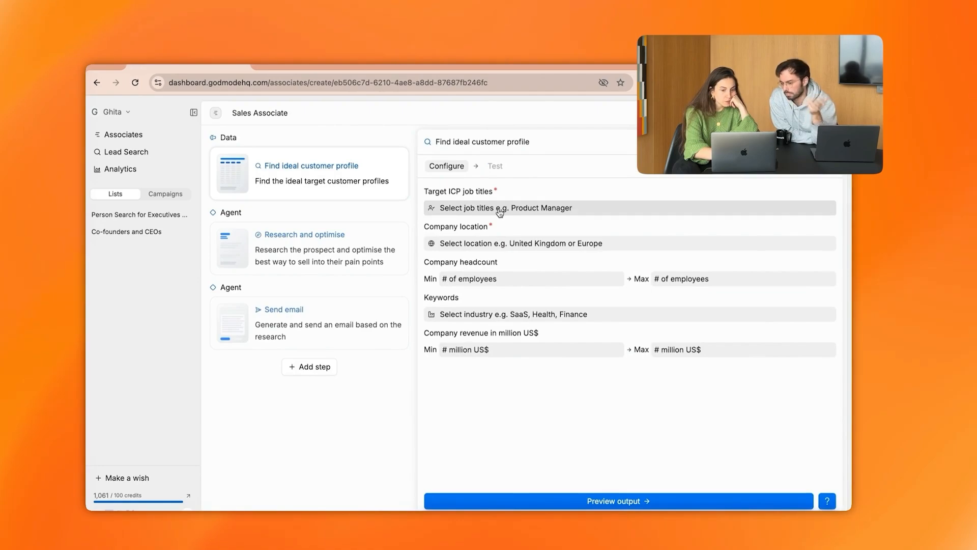
{"action": "left_click", "coordinate": [502, 208]}
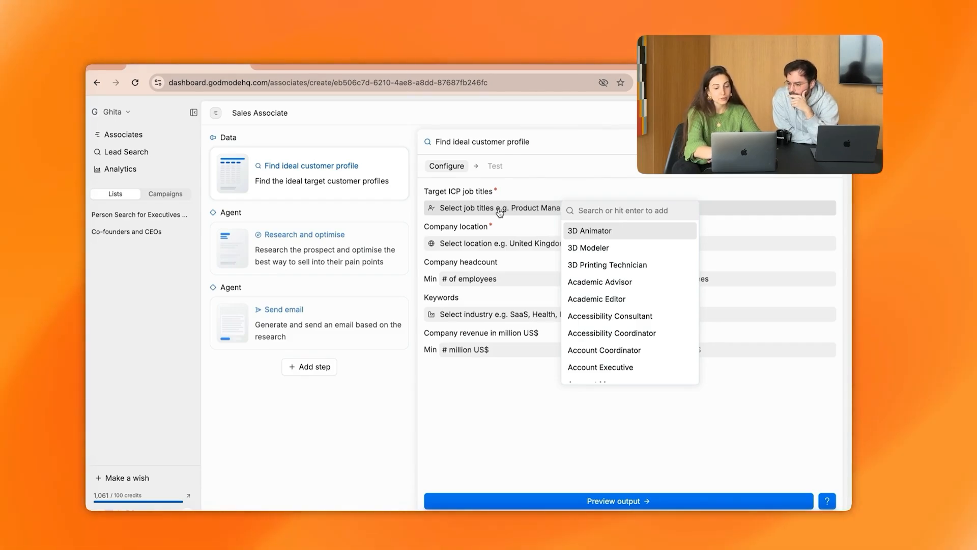
{"action": "type", "text": "Prodcu"}
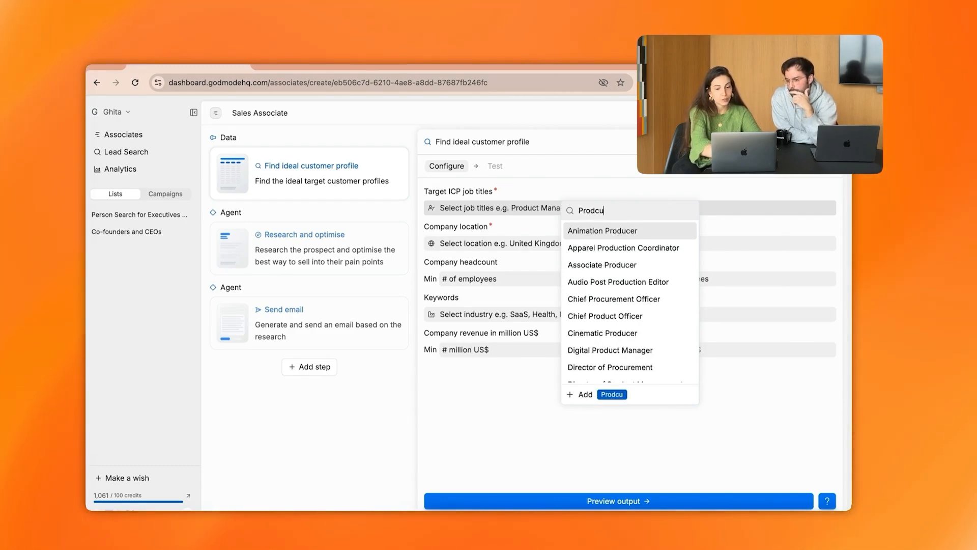
{"action": "key", "text": "Backspace"}
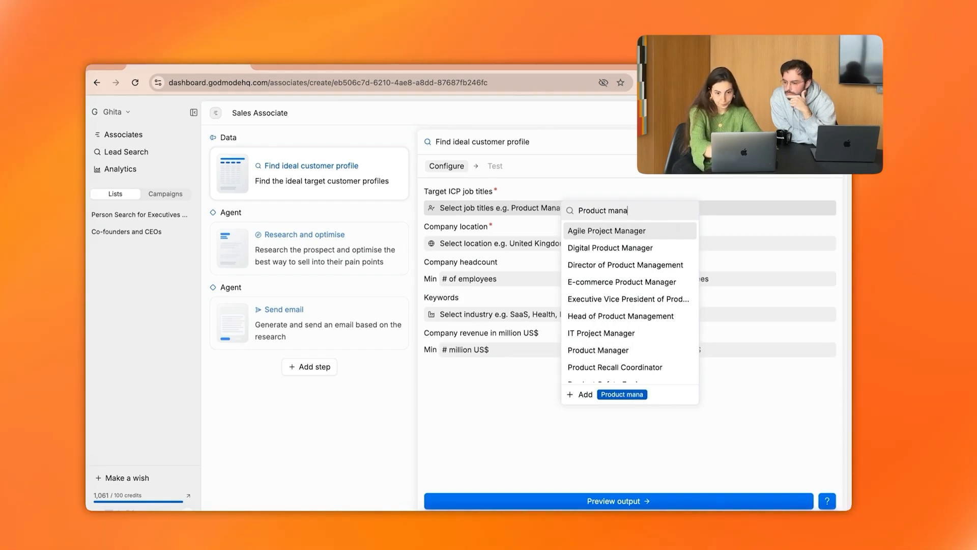
{"action": "type", "text": "er"}
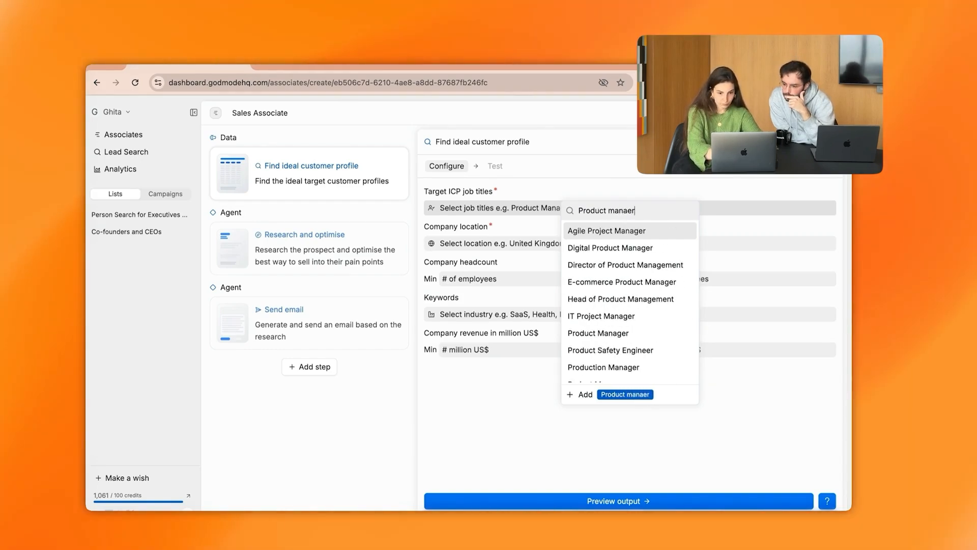
{"action": "mouse_move", "coordinate": [602, 334]}
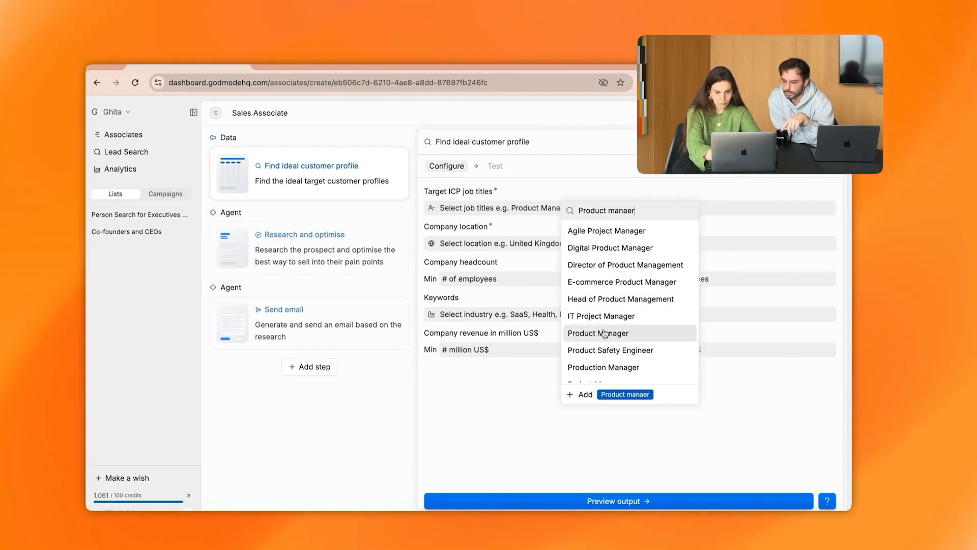
{"action": "left_click", "coordinate": [598, 333]}
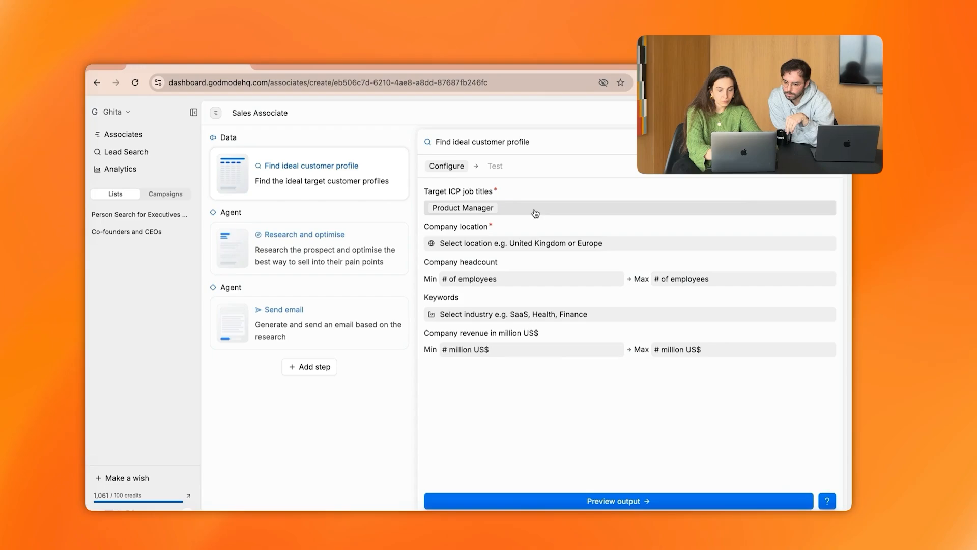
- Add USA and UK company locations and set max headcount to 50
{"action": "left_click", "coordinate": [517, 243]}
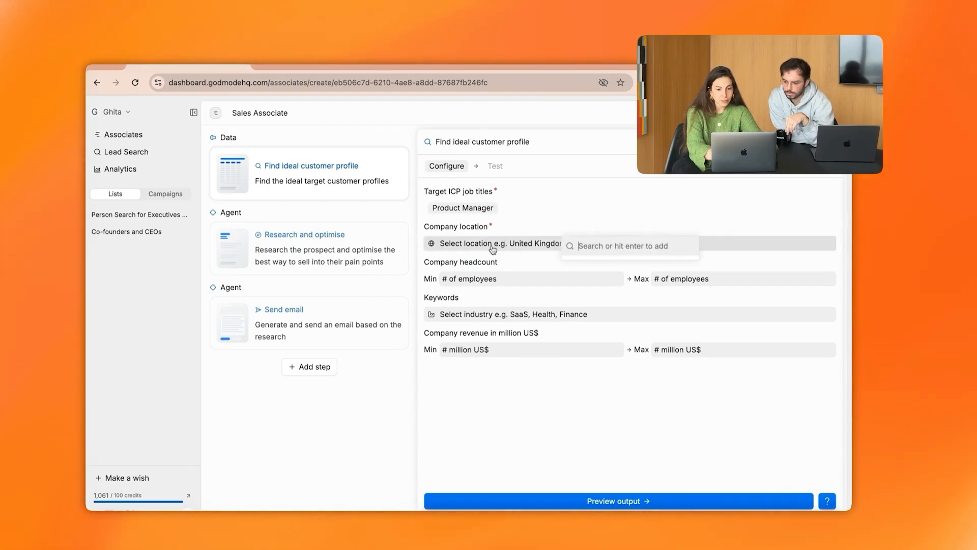
{"action": "type", "text": "US"}
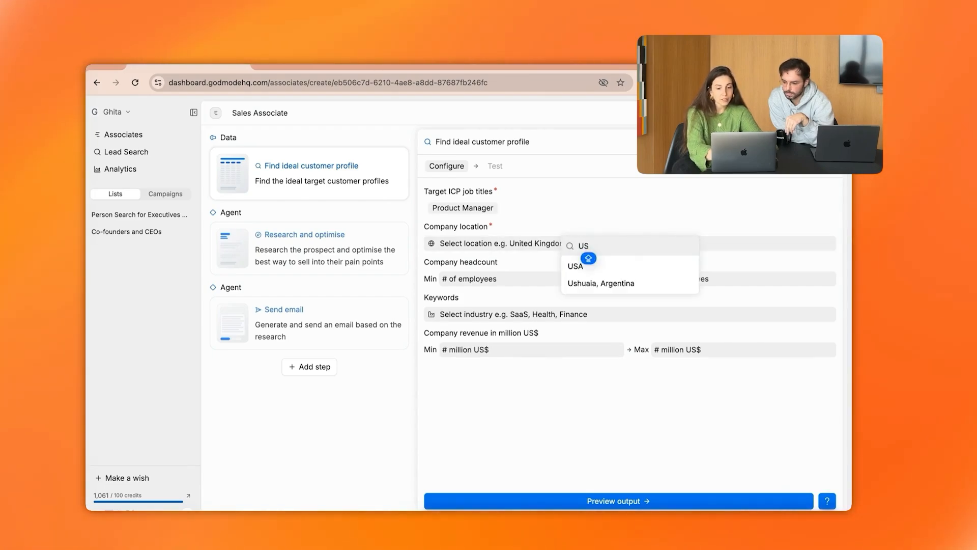
{"action": "left_click", "coordinate": [574, 266]}
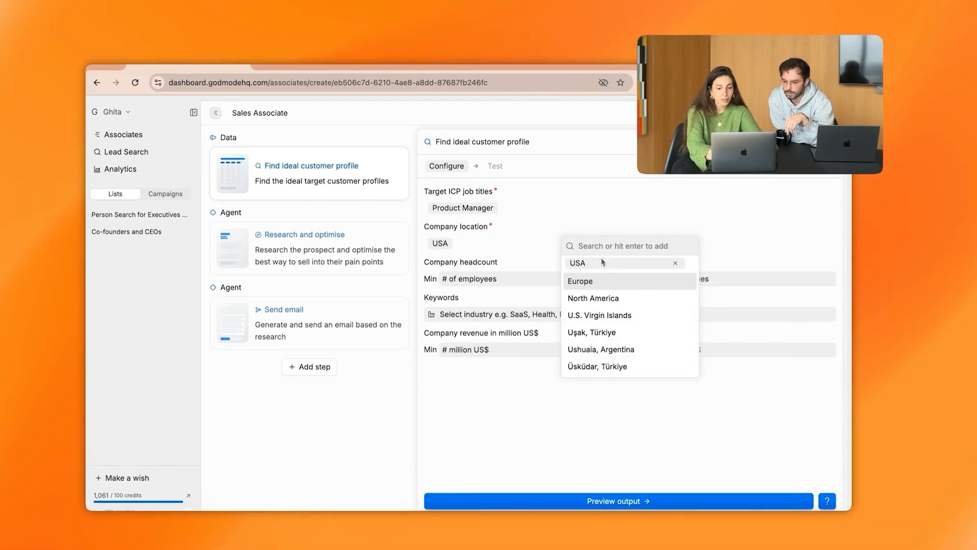
{"action": "type", "text": "uk"}
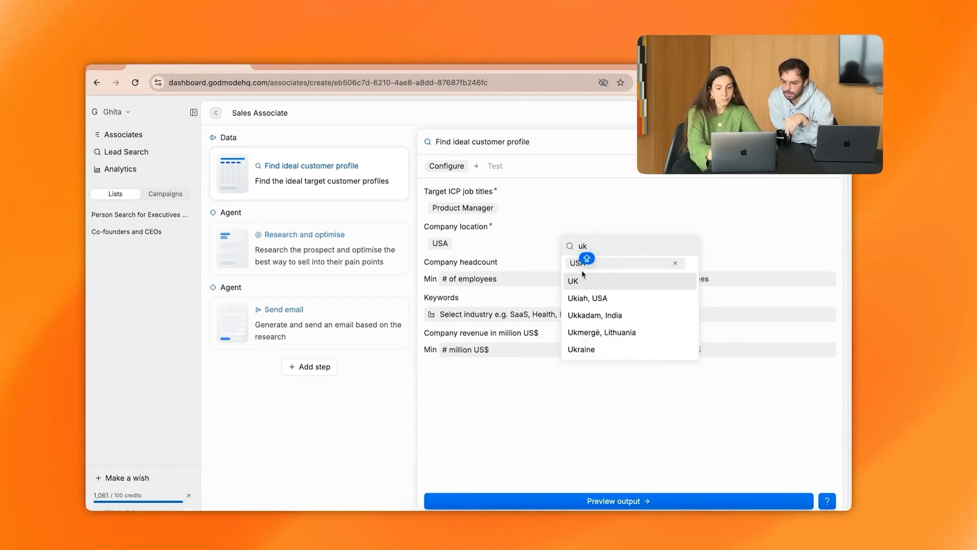
{"action": "left_click", "coordinate": [573, 281]}
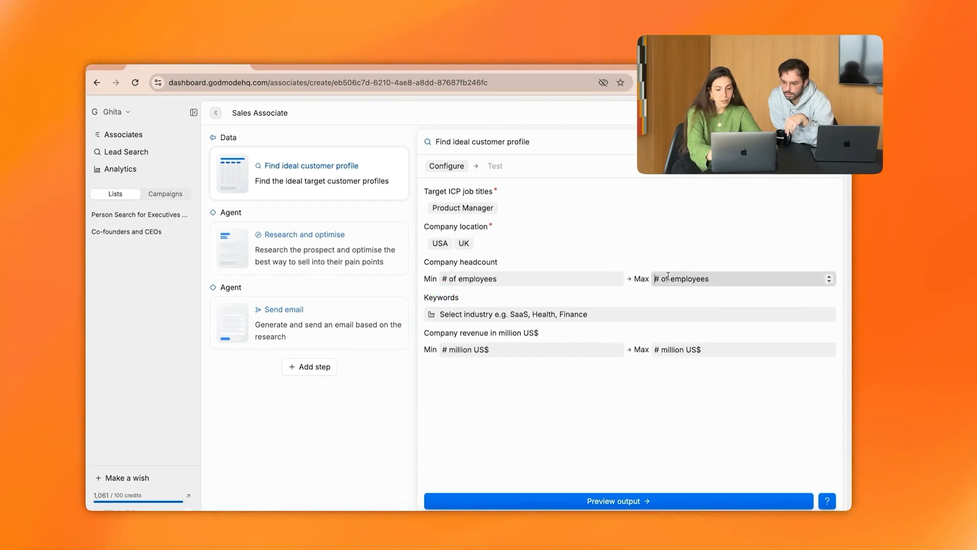
{"action": "type", "text": "50"}
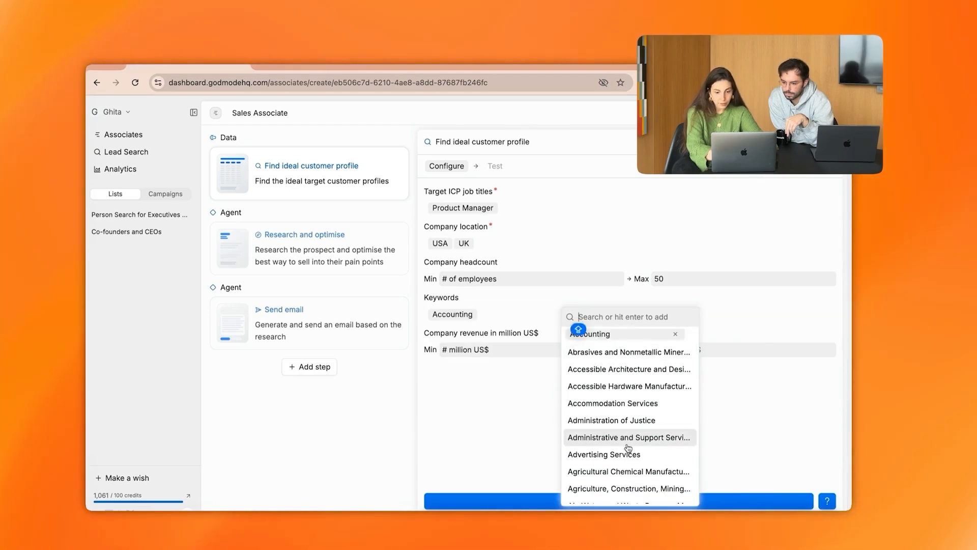
- Add Advertising Services and Business Intelligence Platforms keywords and preview the workflow output
{"action": "left_click", "coordinate": [604, 454]}
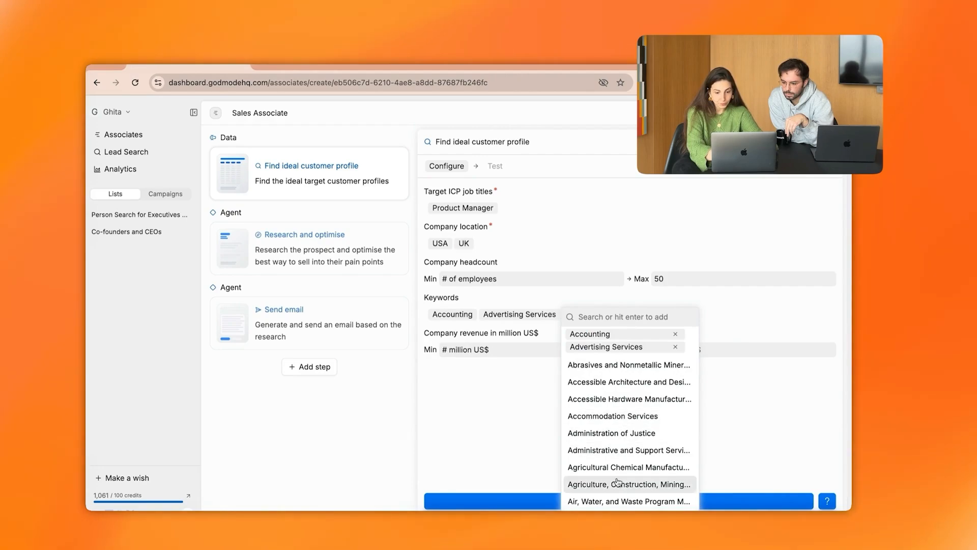
{"action": "scroll", "scroll_direction": "down", "scroll_amount": 3}
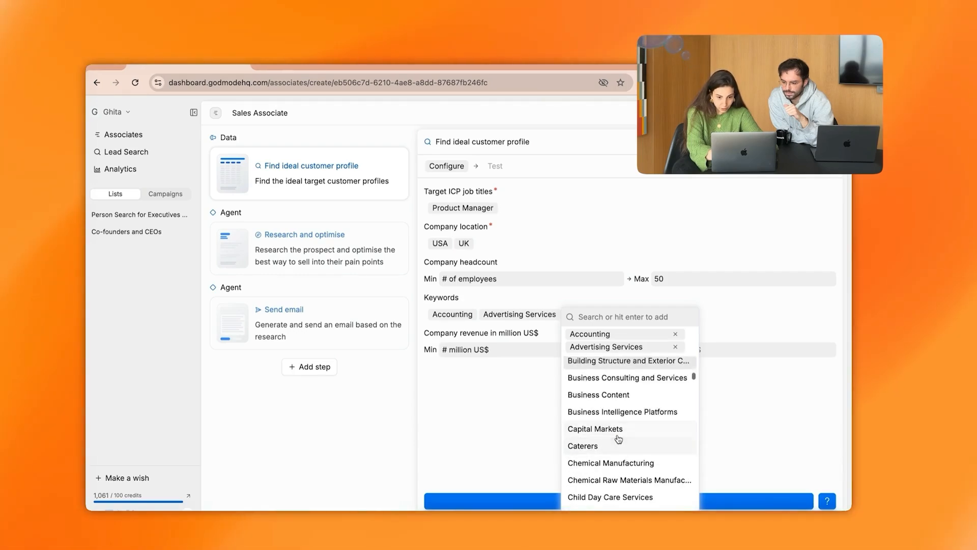
{"action": "left_click", "coordinate": [622, 412]}
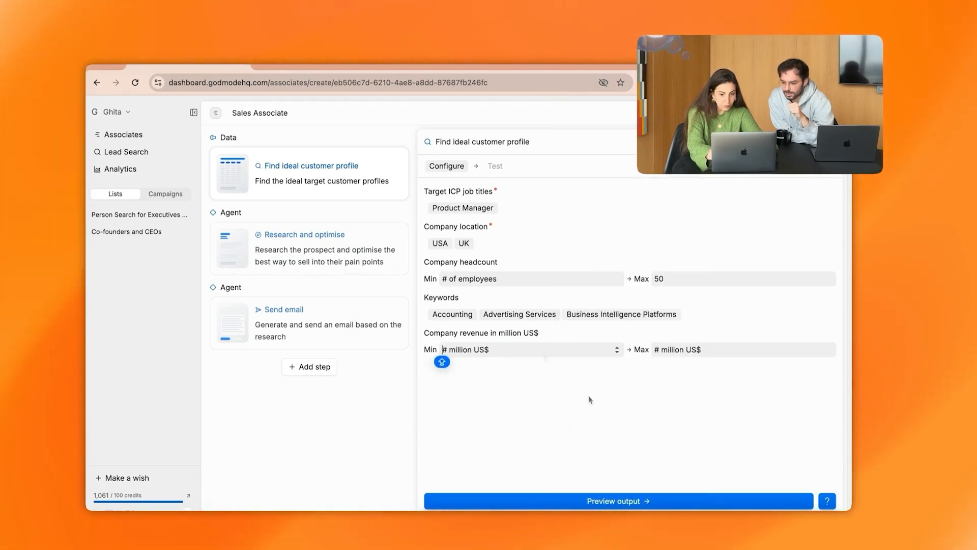
{"action": "mouse_move", "coordinate": [617, 404]}
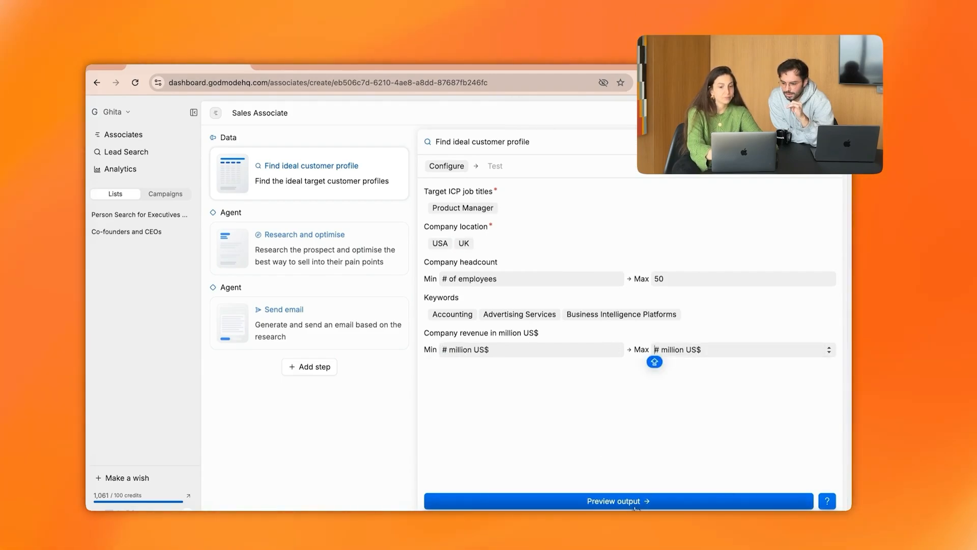
{"action": "left_click", "coordinate": [618, 501]}
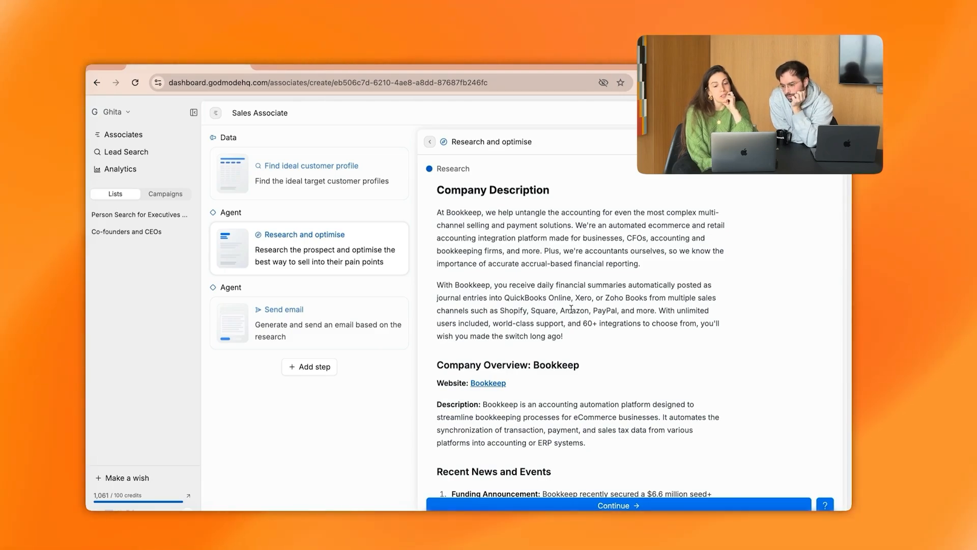
{"action": "scroll", "scroll_direction": "down", "scroll_amount": 3}
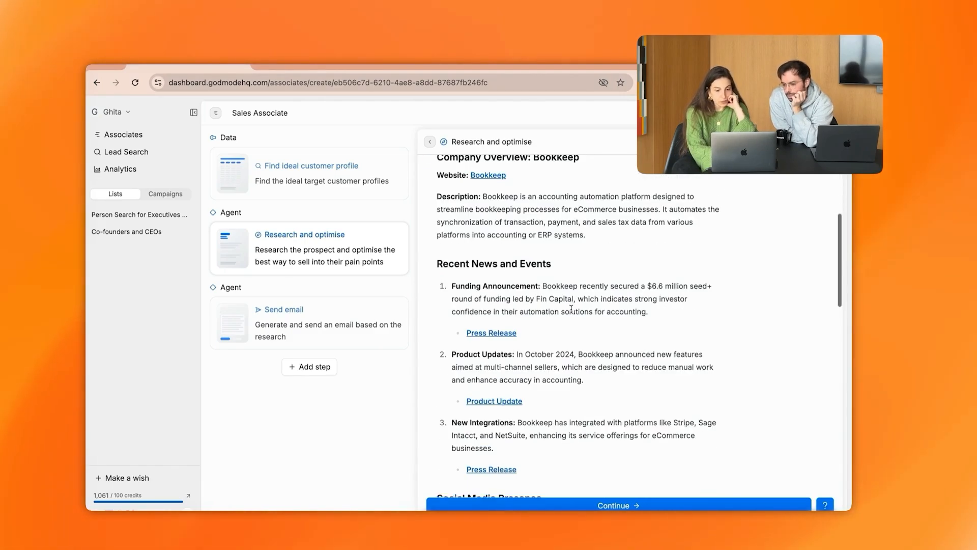
{"action": "scroll", "scroll_direction": "down", "scroll_amount": 3}
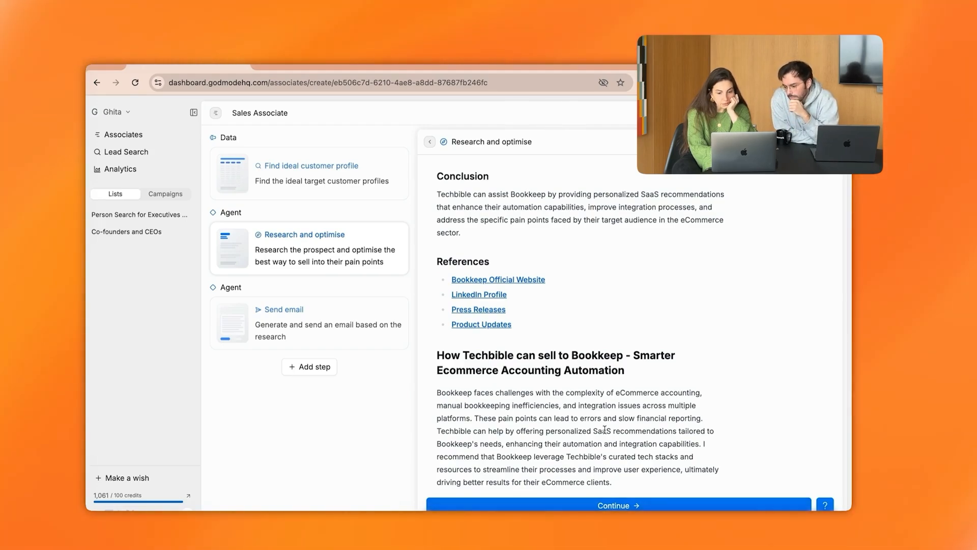
{"action": "mouse_move", "coordinate": [608, 391]}
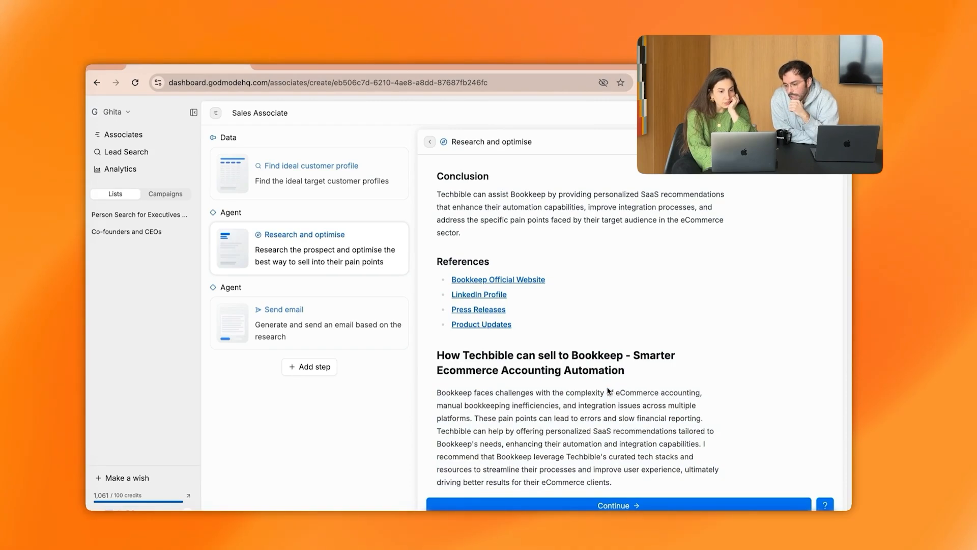
{"action": "mouse_move", "coordinate": [177, 234]}
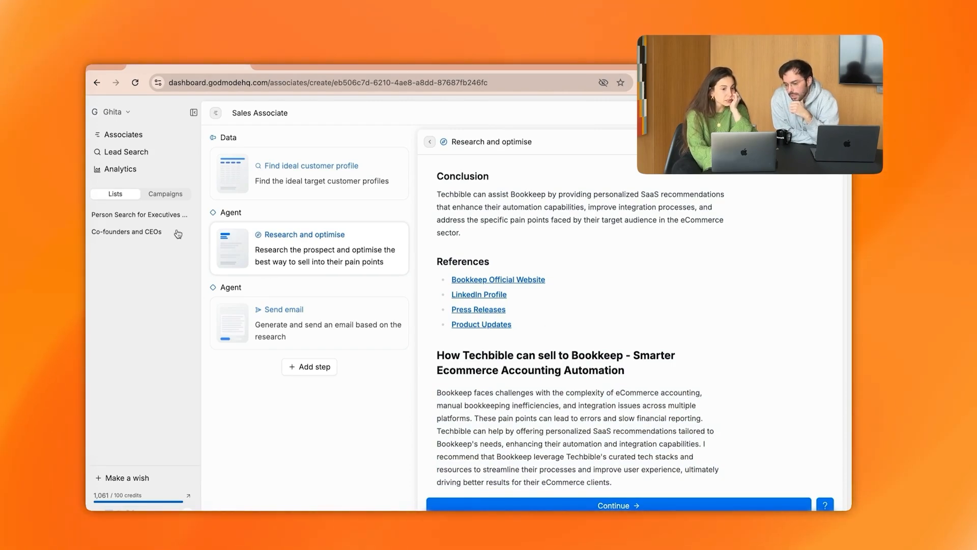
{"action": "mouse_move", "coordinate": [145, 507]}
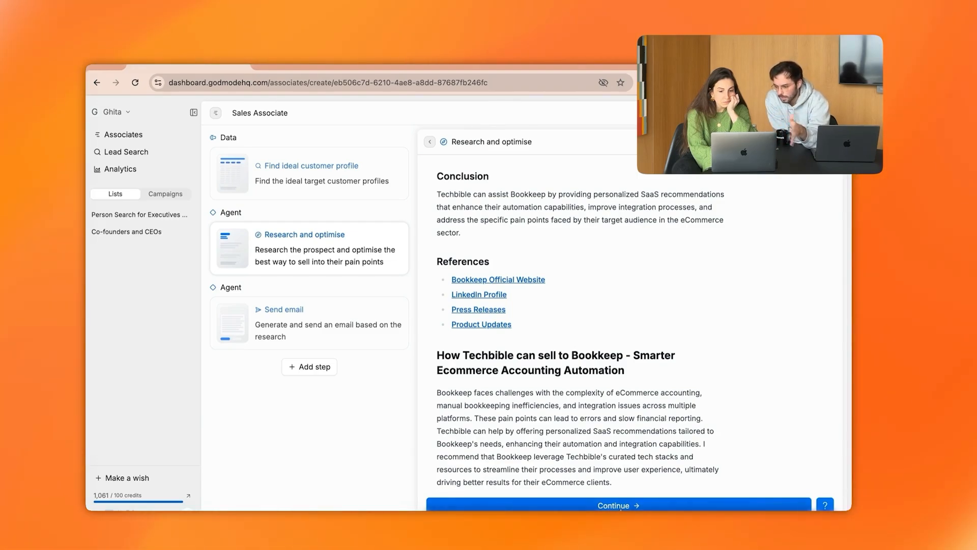
{"action": "left_click_drag", "start_coordinate": [509, 443], "coordinate": [596, 456]}
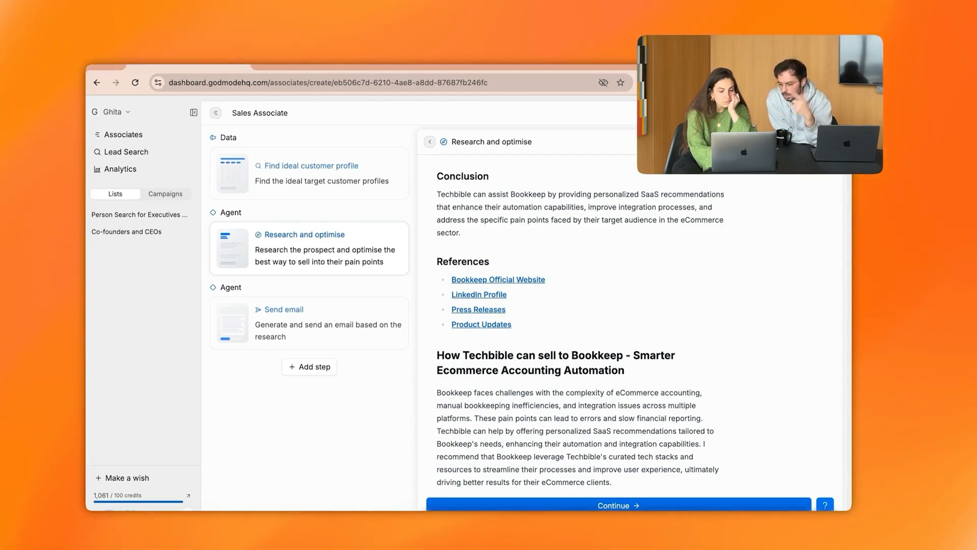
- Continue to the Send email step and review the generated Bookkeep outreach draft
{"action": "left_click", "coordinate": [284, 309]}
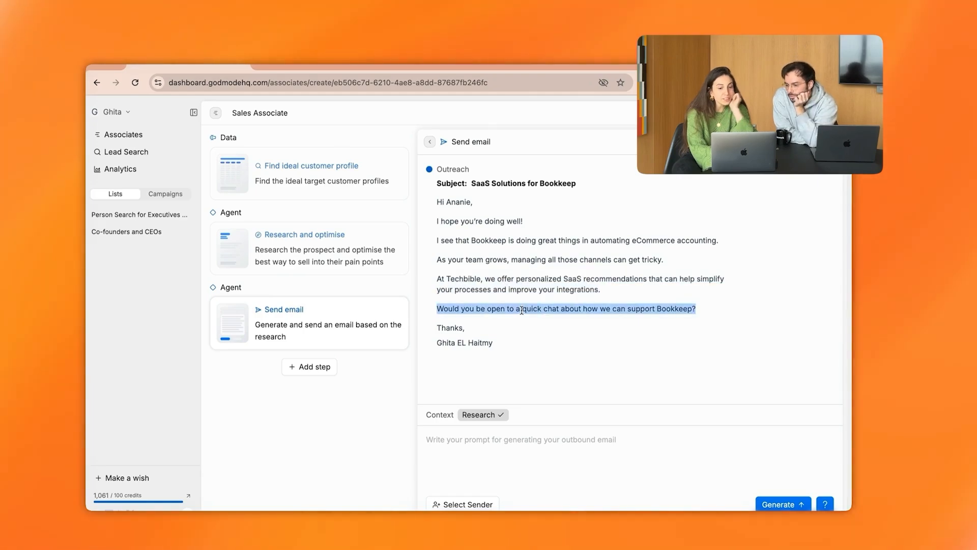
{"action": "left_click", "coordinate": [528, 342]}
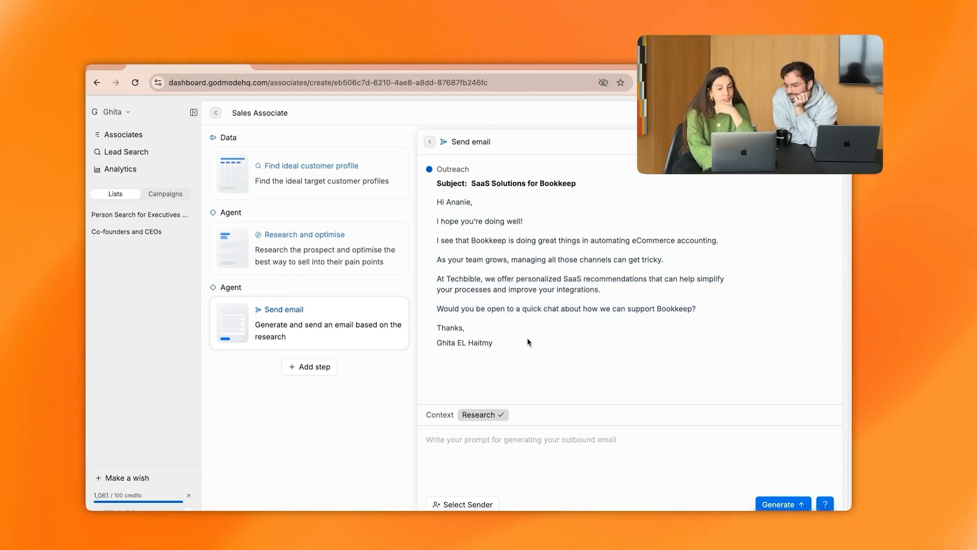
{"action": "left_click", "coordinate": [463, 504]}
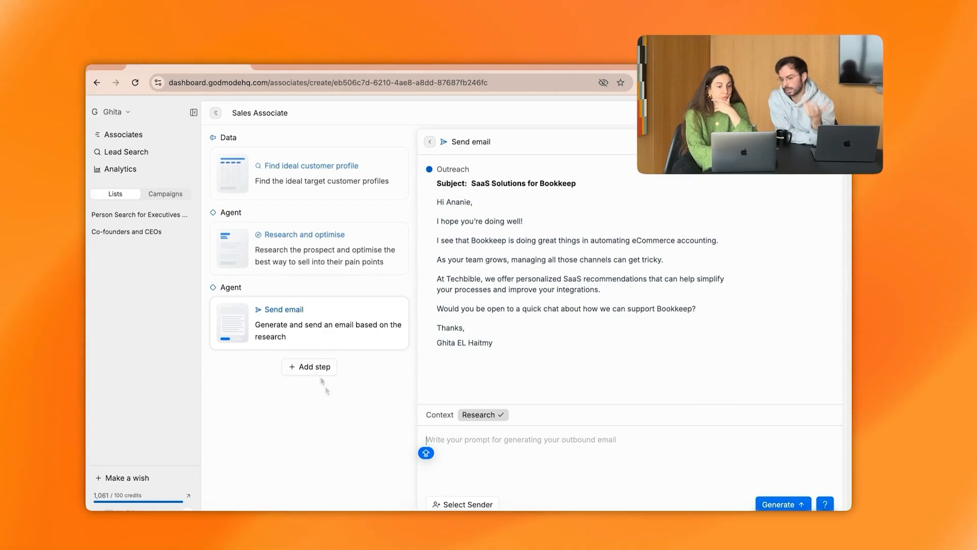
- Reveal the extra step choices below Send email: Email with Gmail, LinkedIn connection request, LinkedIn message
{"action": "left_click", "coordinate": [309, 366]}
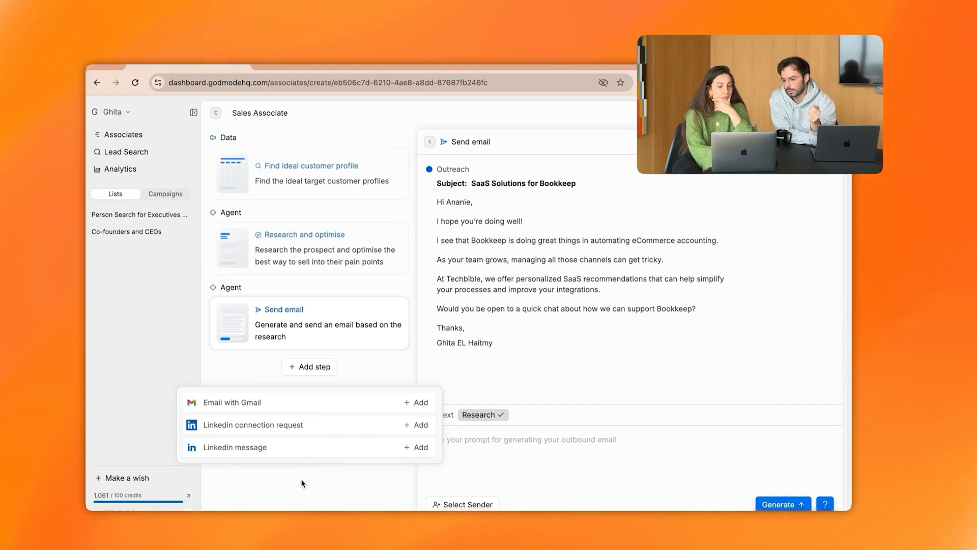
{"action": "mouse_move", "coordinate": [274, 479]}
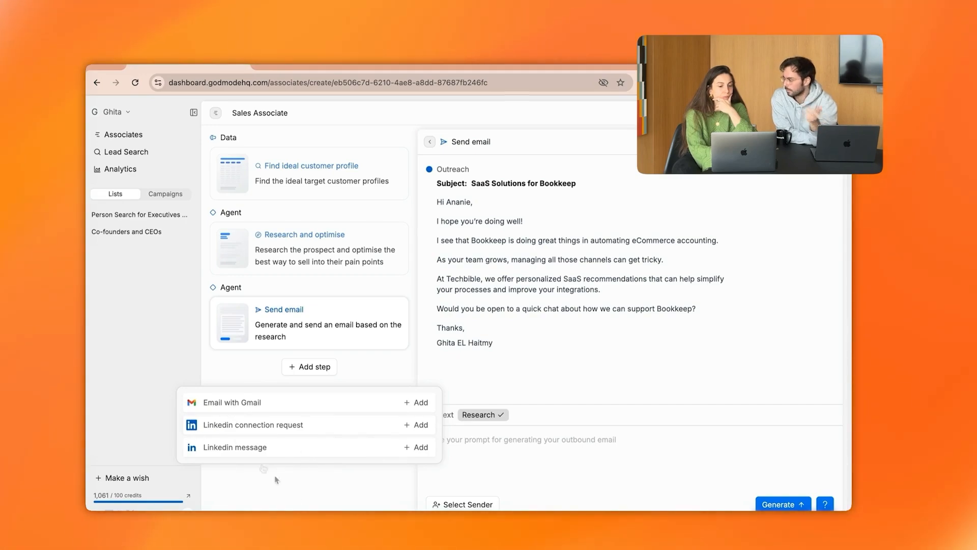